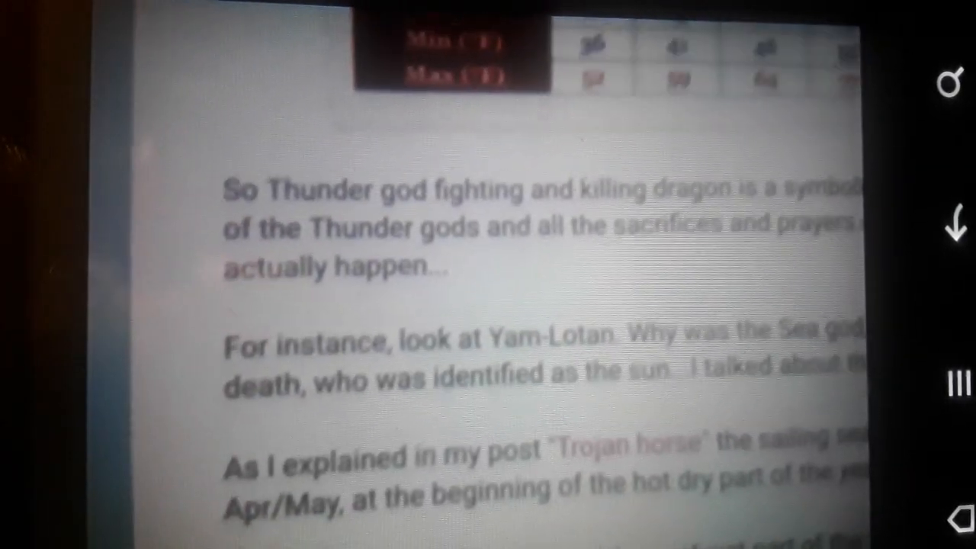
scroll(down, 3)
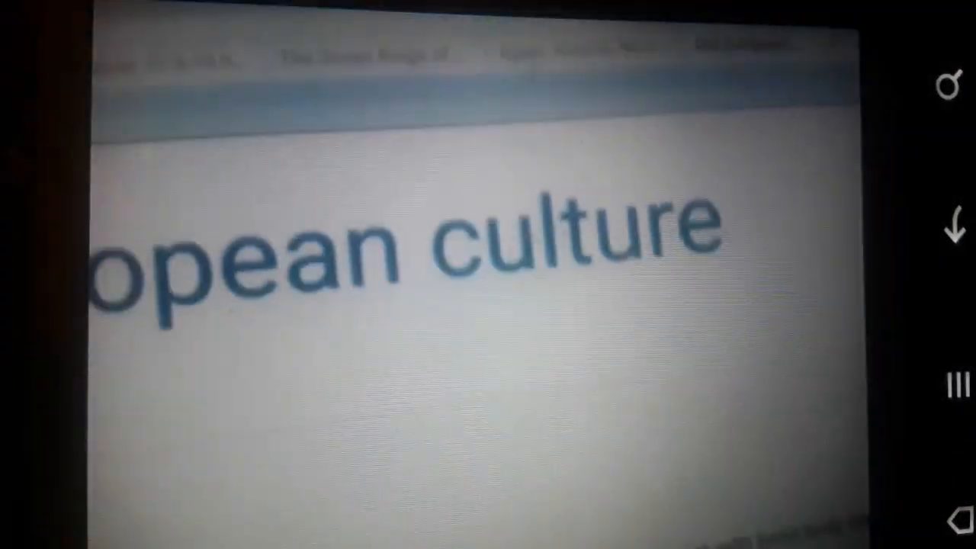
scroll(down, 3)
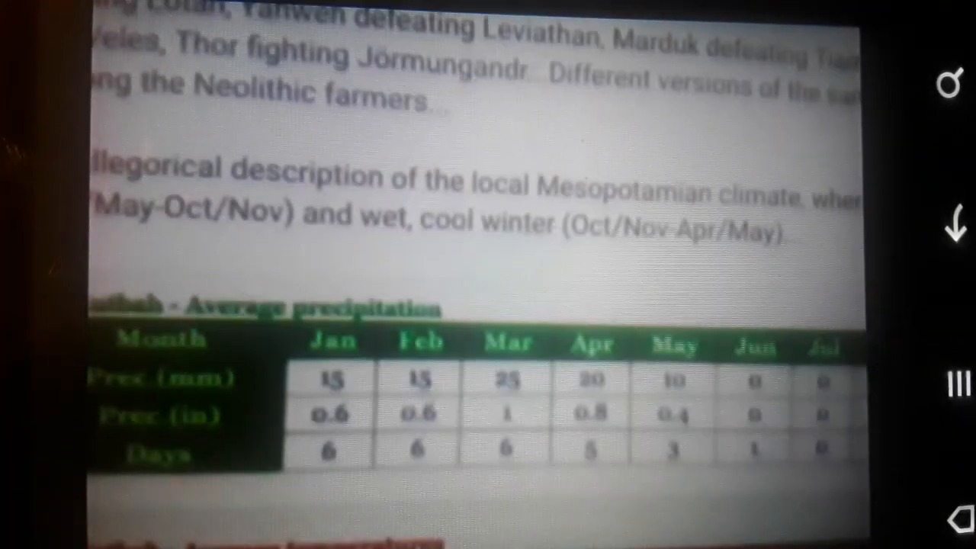
scroll(down, 3)
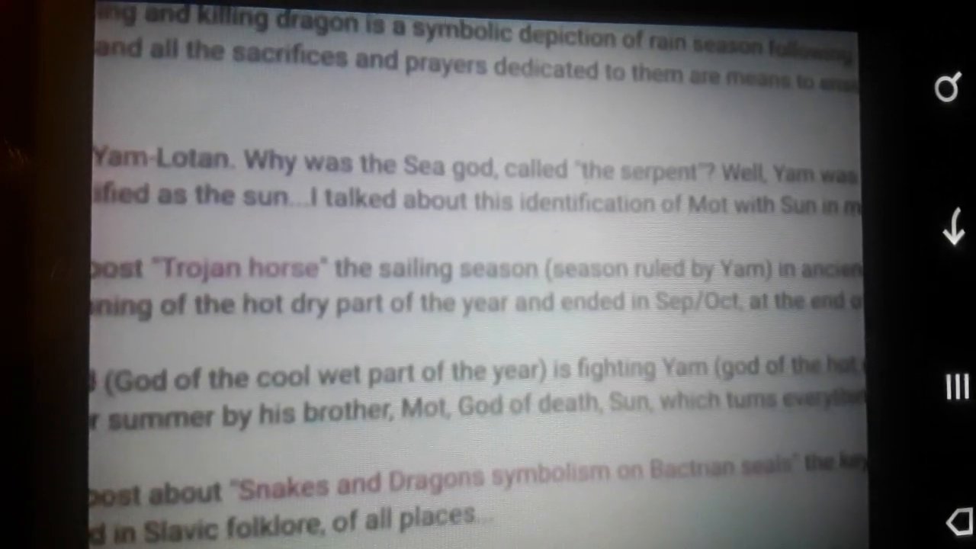
scroll(down, 3)
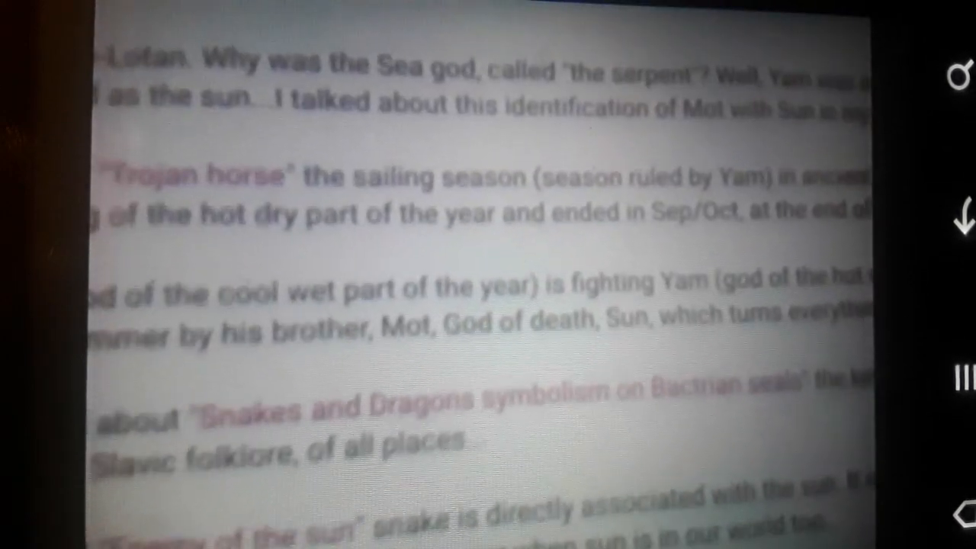
scroll(down, 3)
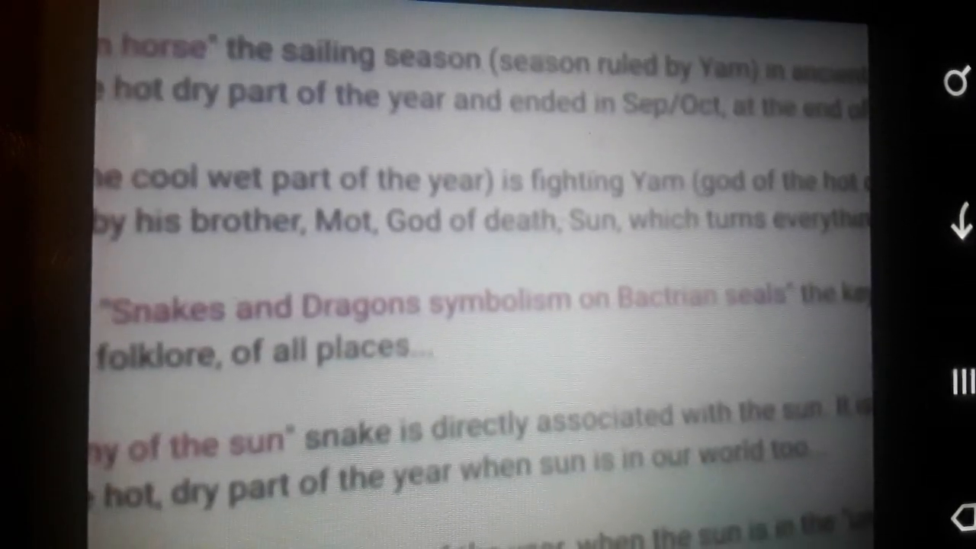